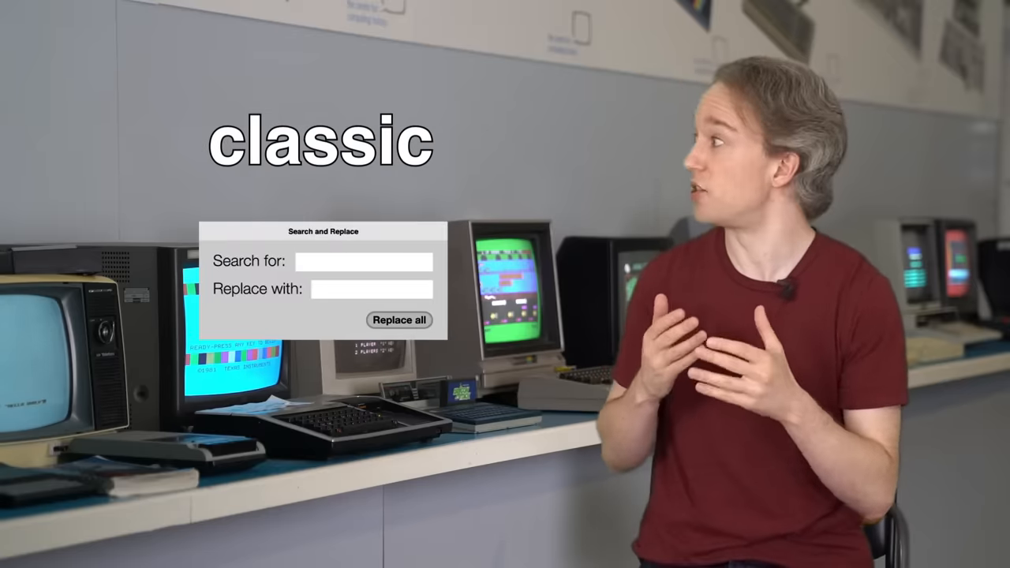
left_click(397, 318)
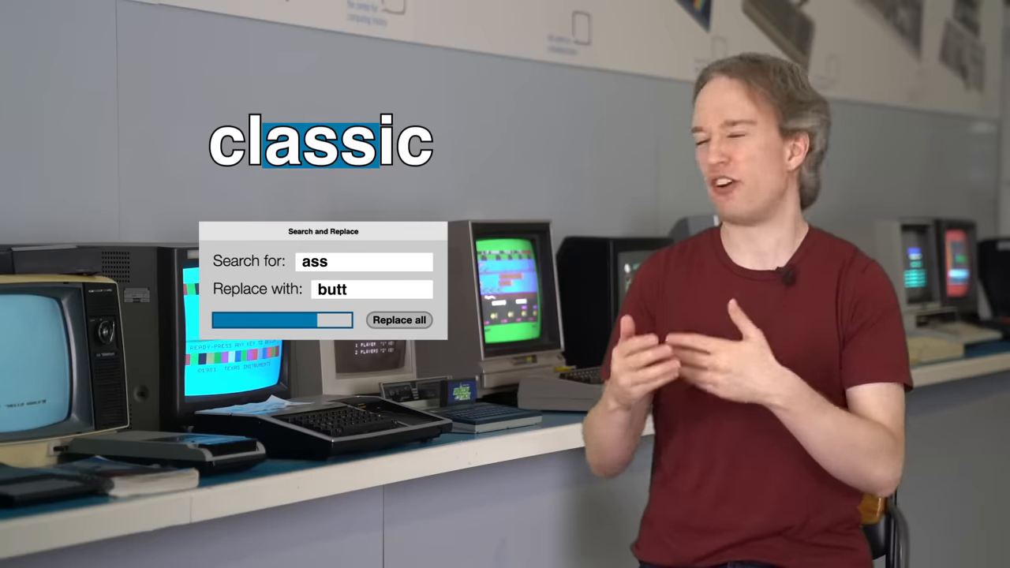
left_click(399, 319)
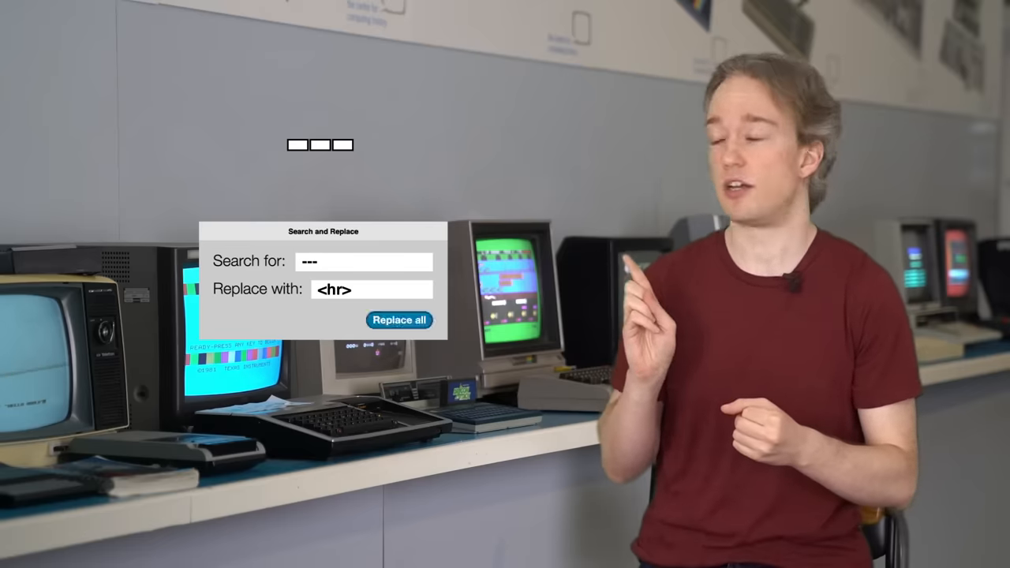
left_click(400, 319)
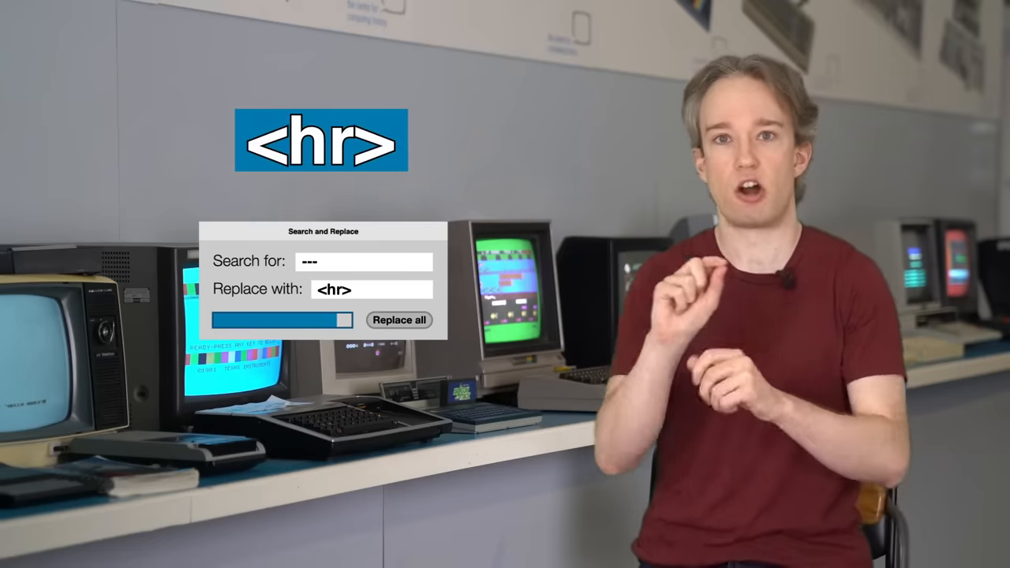
left_click(397, 319)
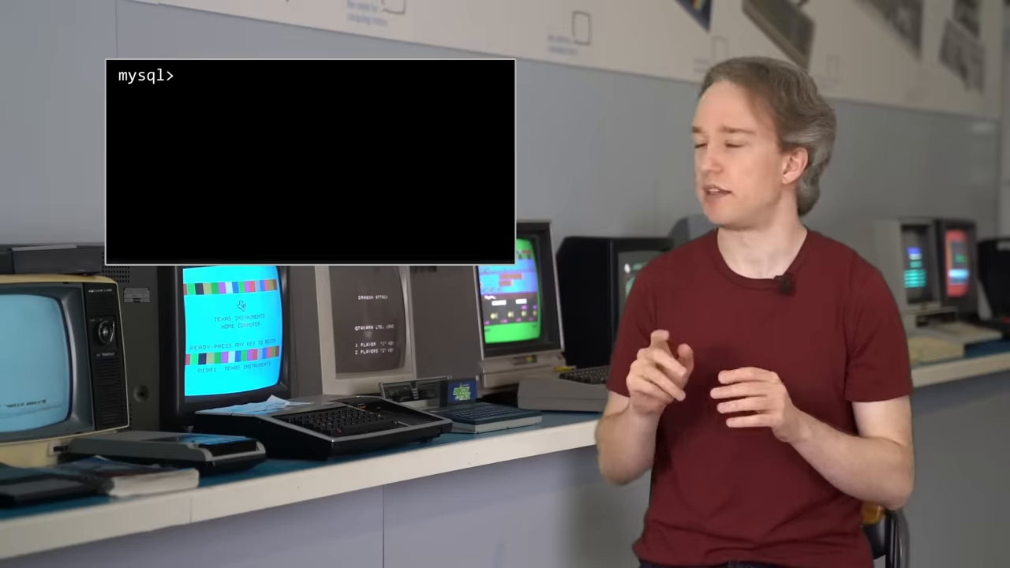
type("UPDATE `articles` SET `content` = REPLACE('content', '---', '<hr>');")
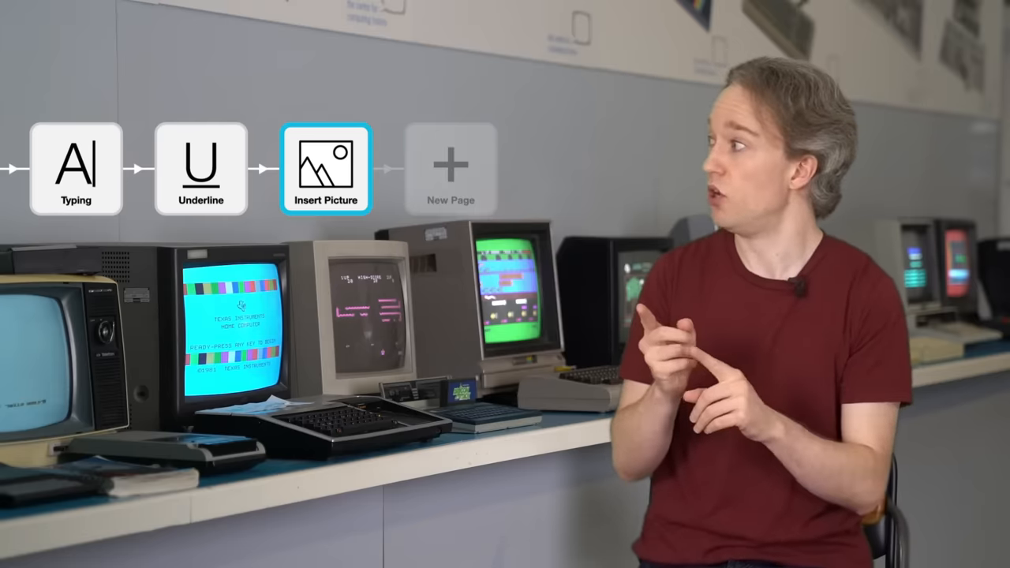
left_click(202, 168)
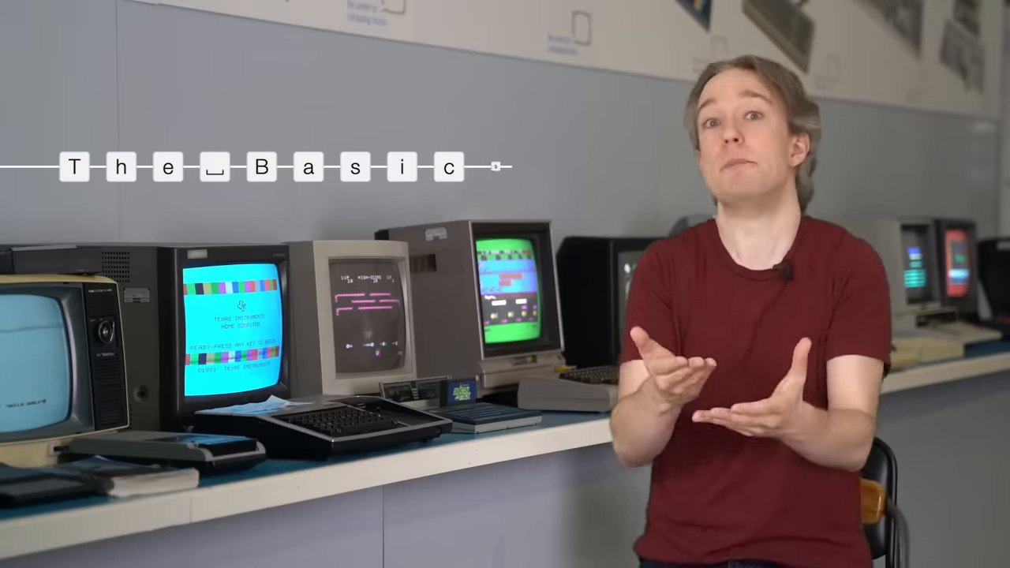
type("s.")
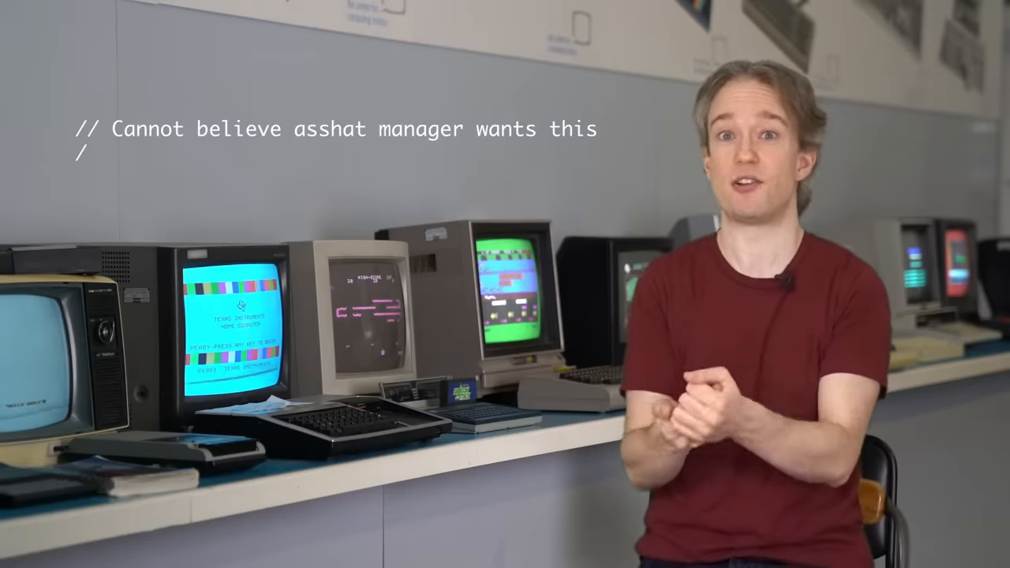
type("It's a terrible idea")
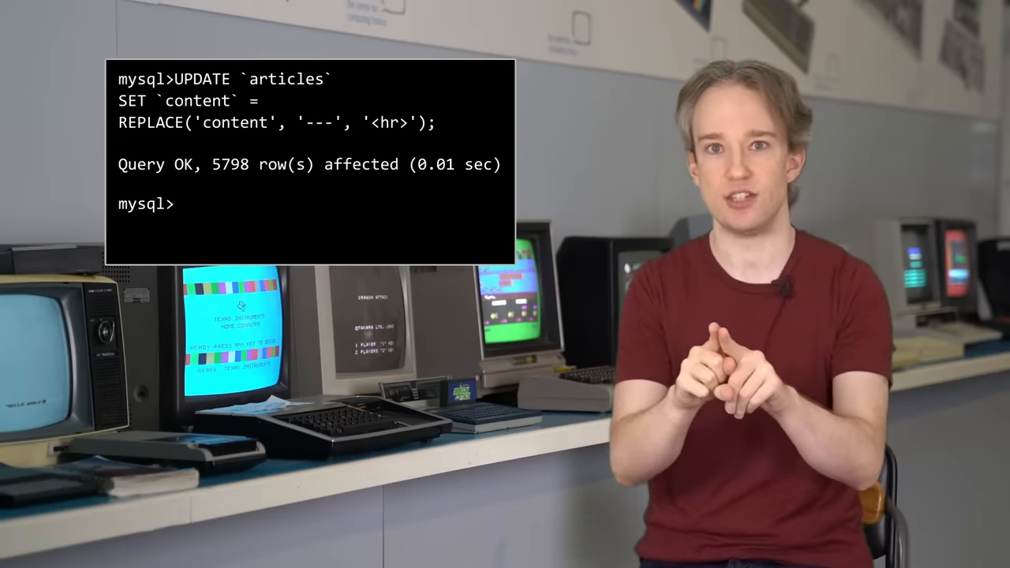
type("START")
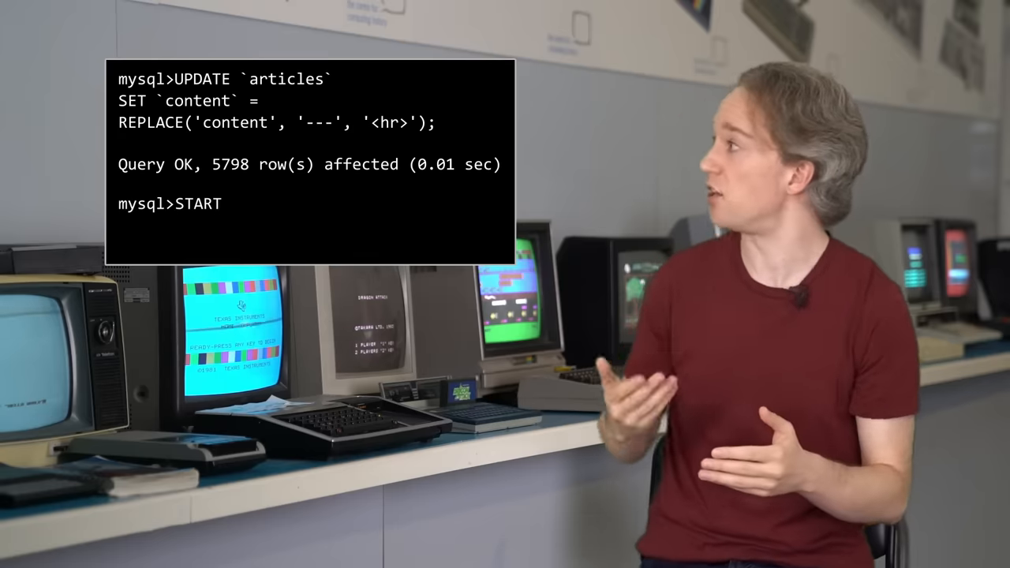
type("TRANSACTION")
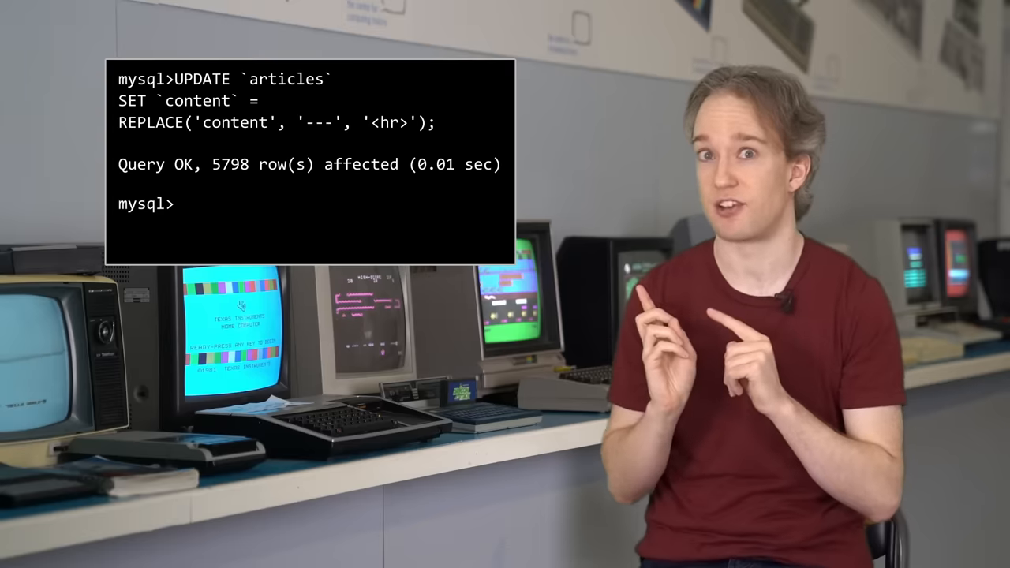
double_click(286, 79)
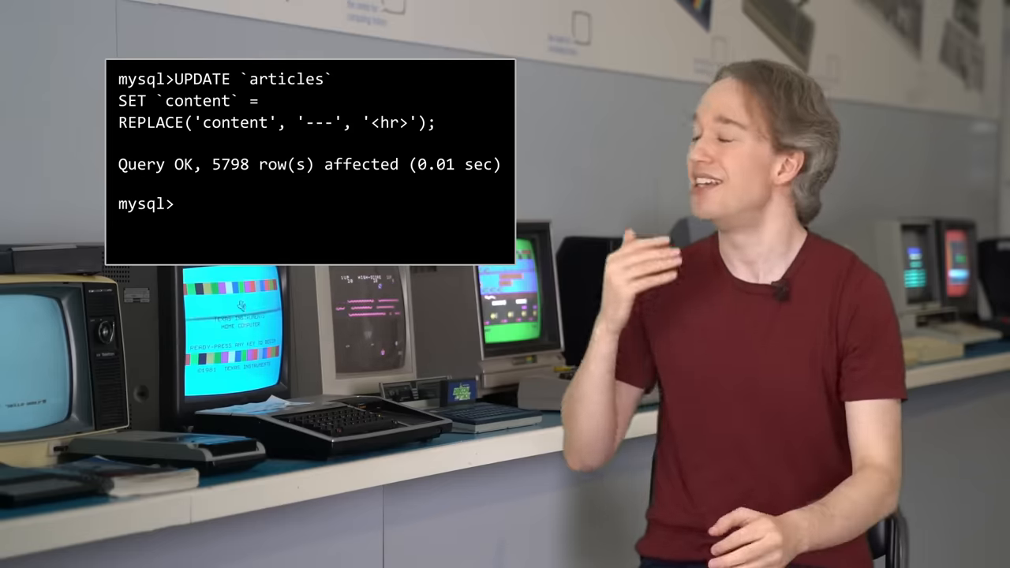
type("ROLLBACK")
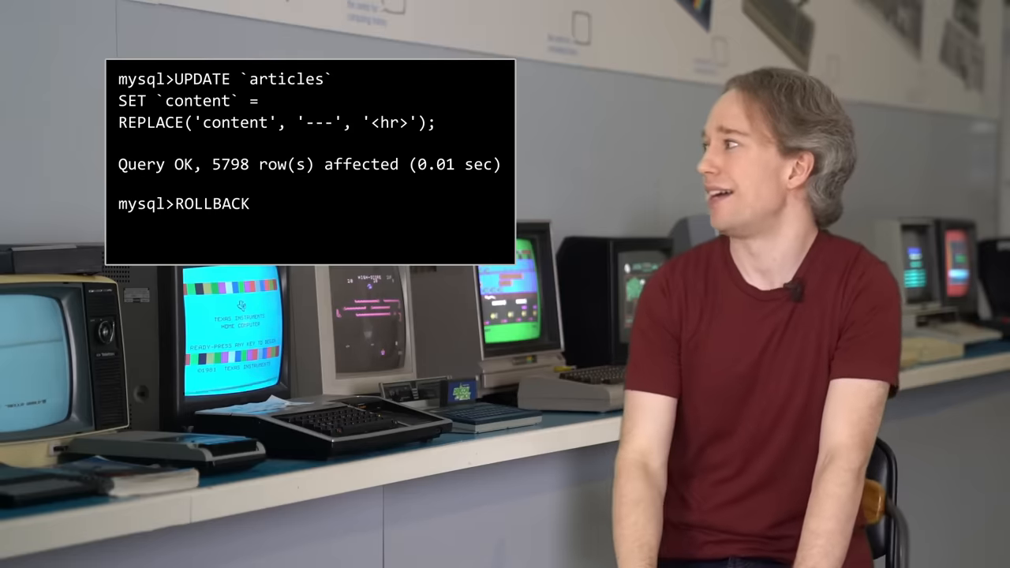